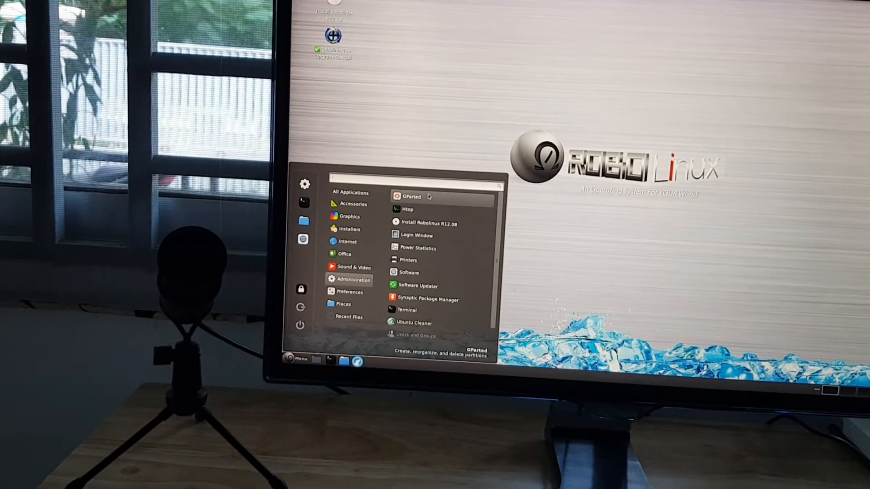
Step: Launch GParted from the RoboLinux Administration menu to show the /dev/sda partitions
left_click(412, 197)
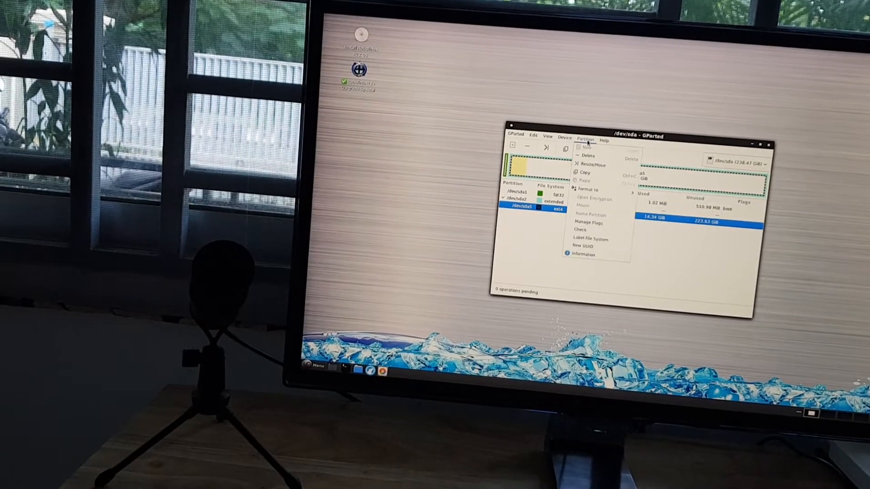
Step: Queue deletion of the ext4 logical, /dev/sda2 extended and /dev/sda1 fat32 partitions
left_click(588, 156)
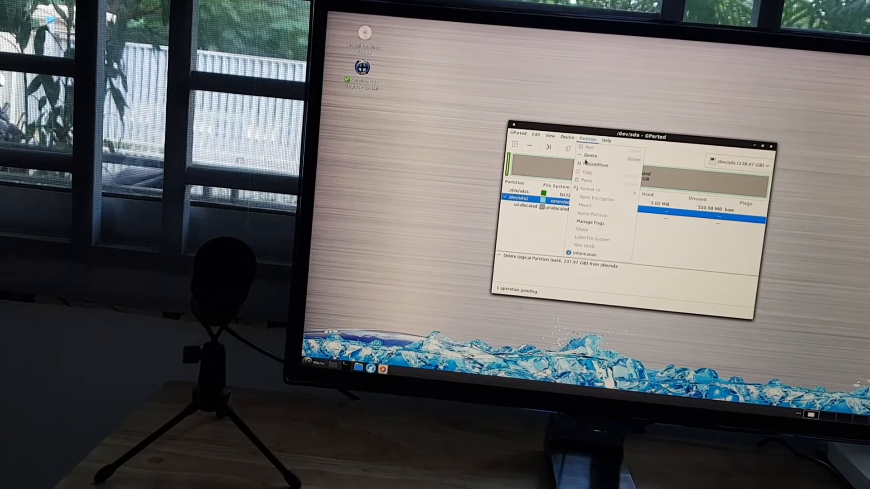
left_click(586, 156)
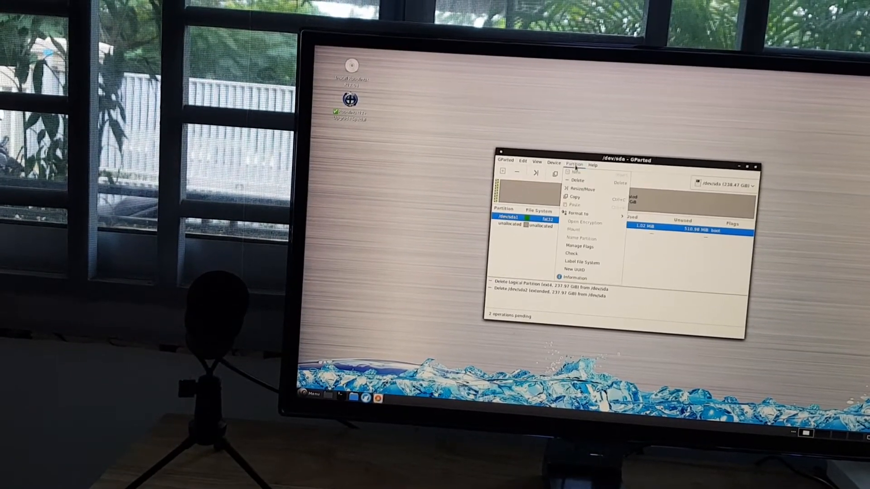
left_click(577, 180)
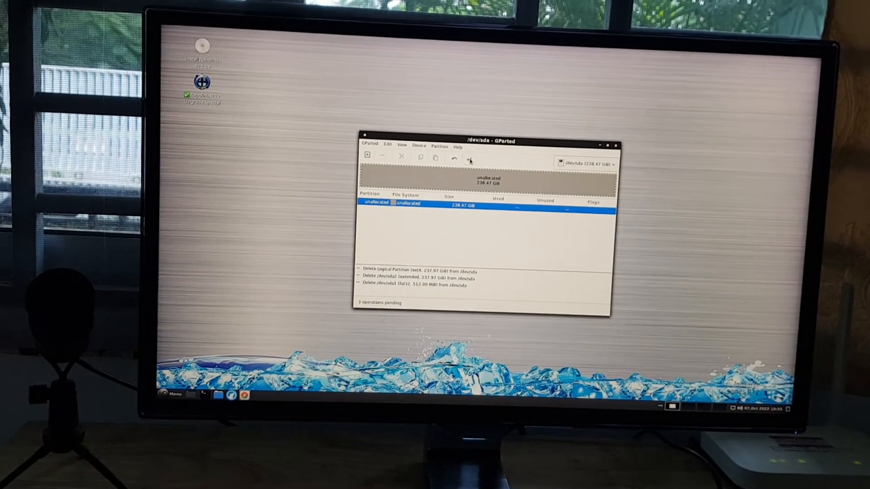
Step: Apply the three pending deletions and dismiss the report, leaving /dev/sda 238.47 GiB unallocated
left_click(469, 157)
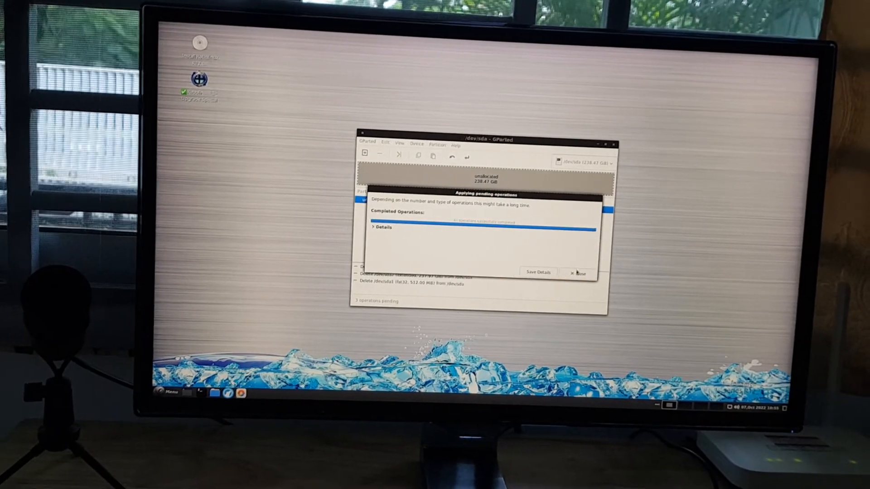
left_click(580, 273)
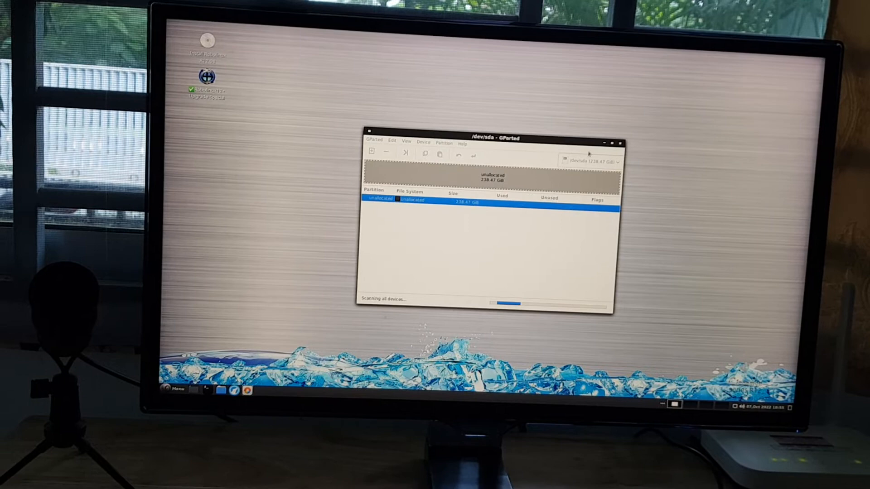